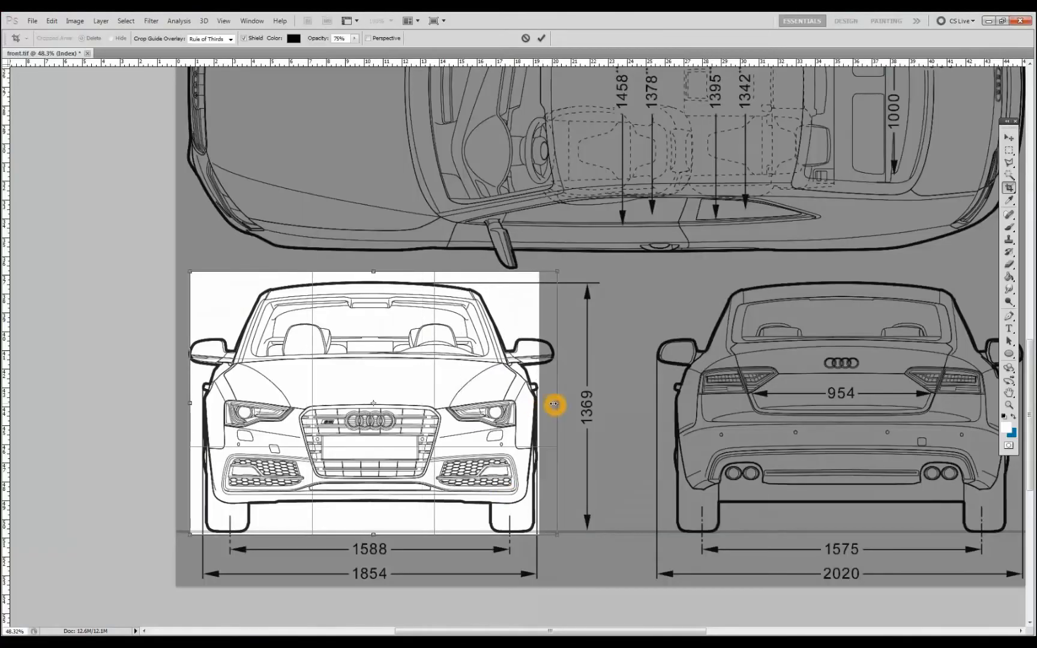
- Crop the blueprint to the car's front view and save it as 'front' in TIFF format
drag(554, 404, 190, 404)
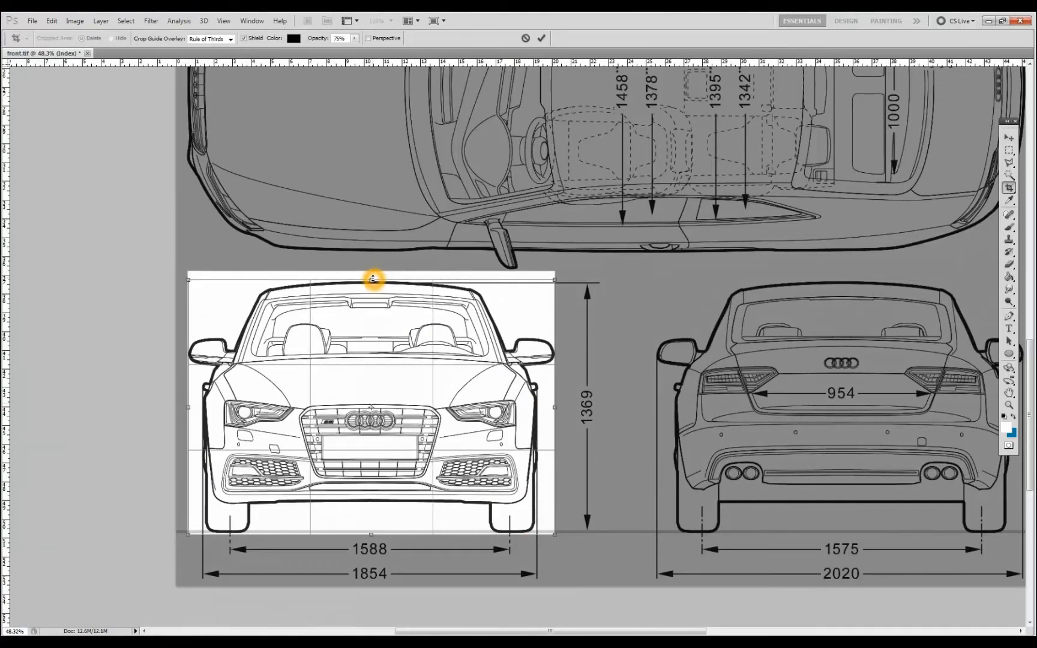
click(31, 20)
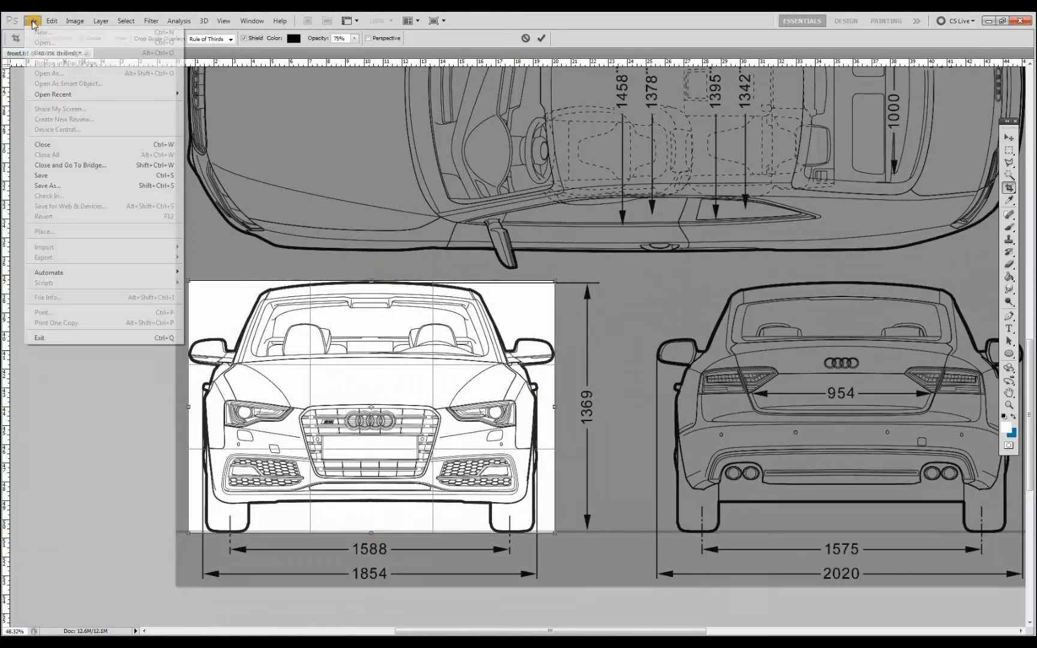
click(47, 186)
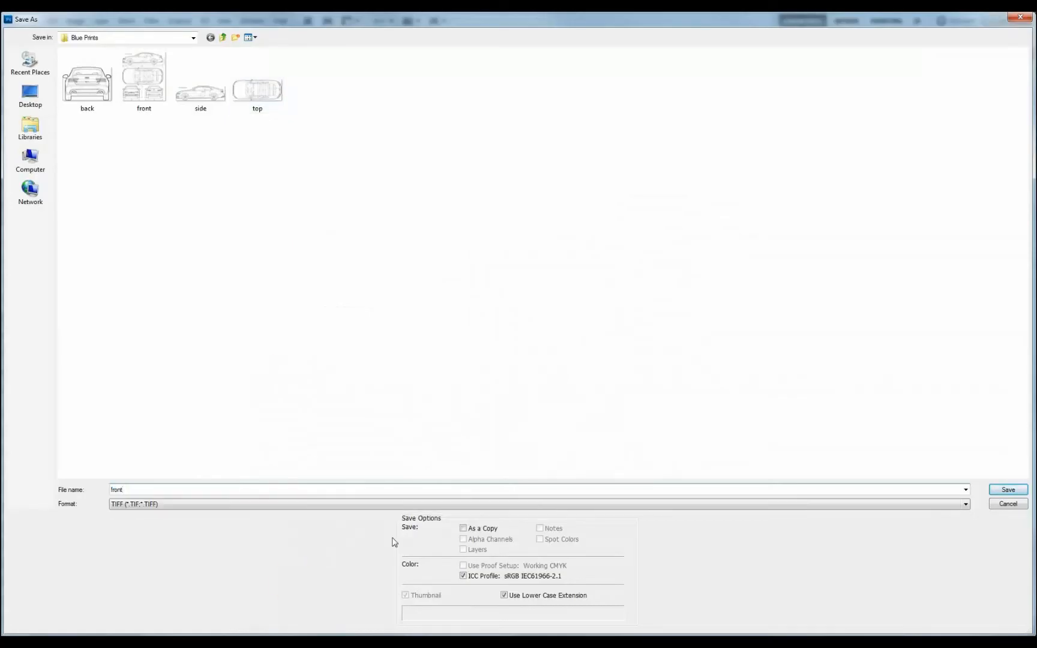
click(1007, 490)
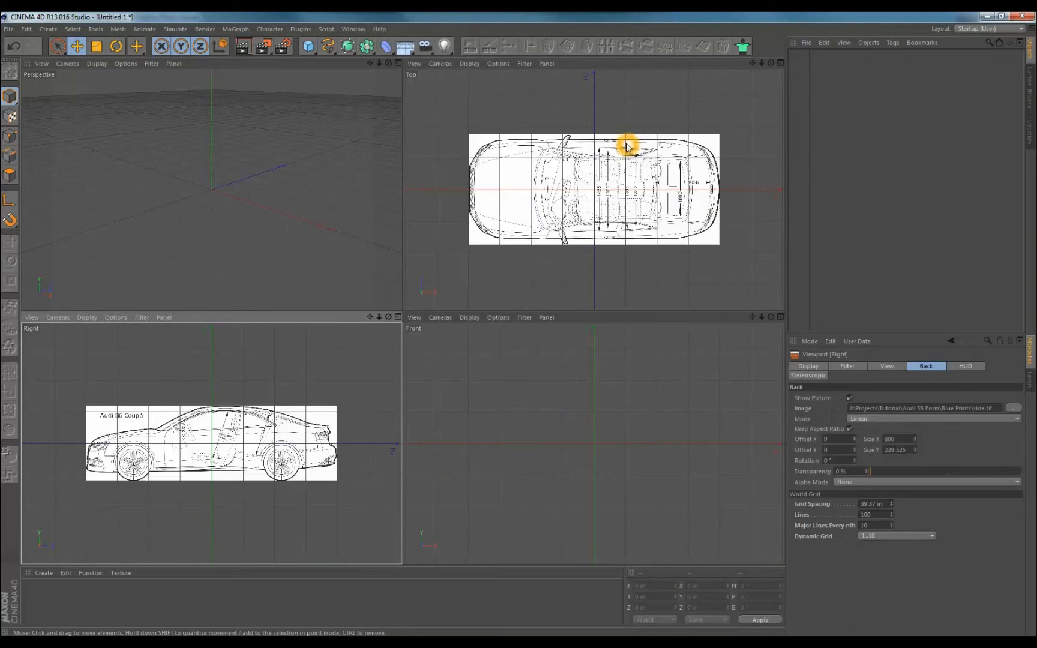
mouse_move(575, 145)
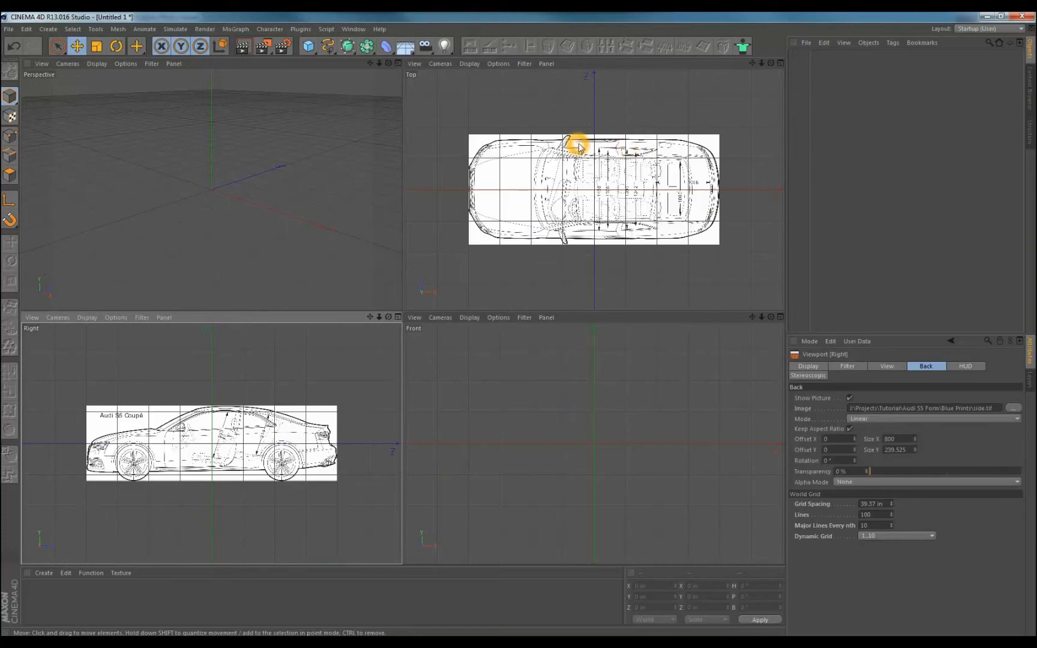
- Maximise the Right viewport so the side-view blueprint fills the whole view area
click(308, 45)
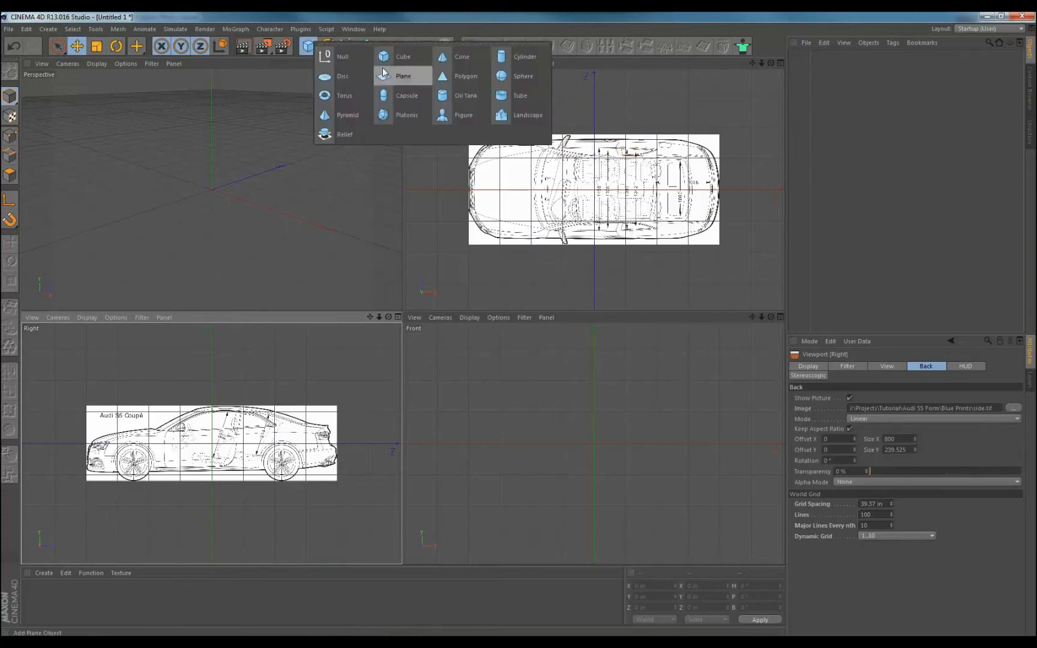
click(403, 56)
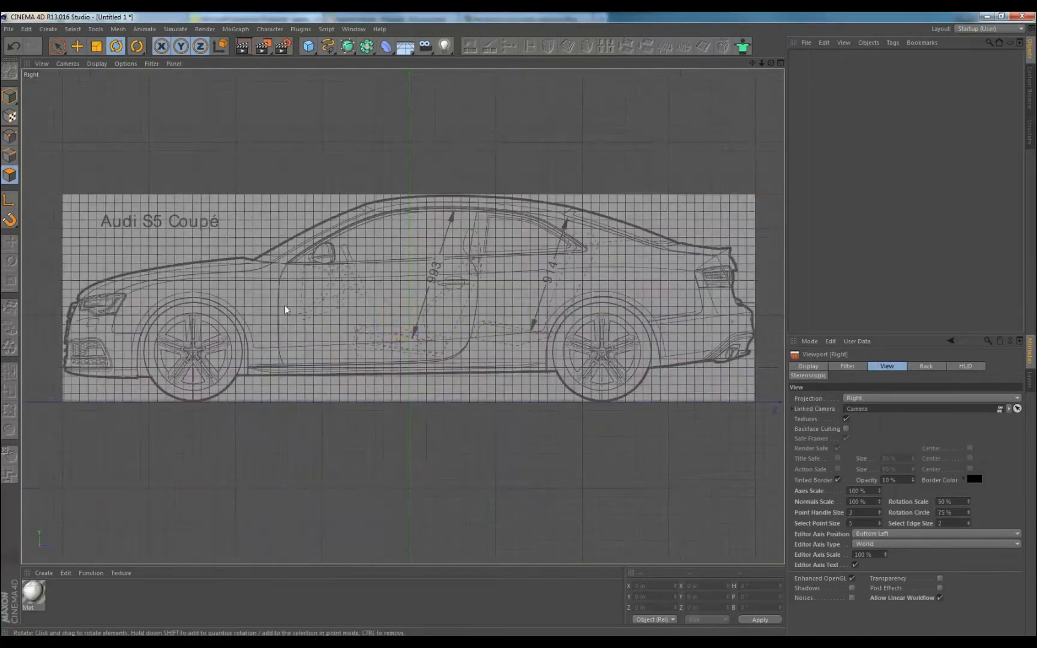
- Add a Disc primitive, adjust its segment count and scale it to fit the front wheel arch
click(307, 46)
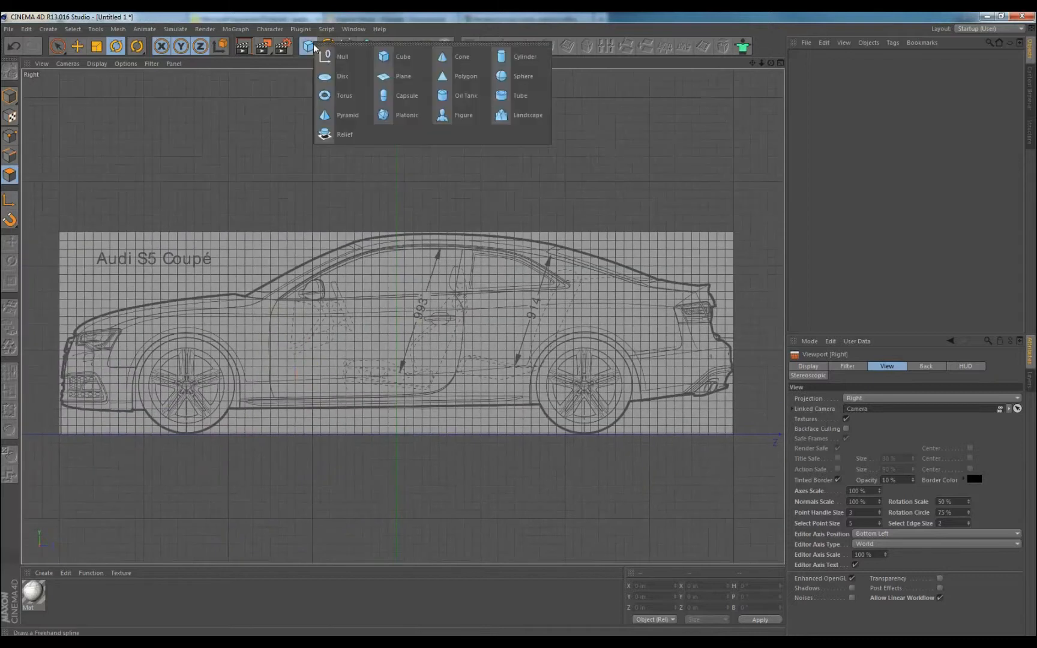
click(342, 75)
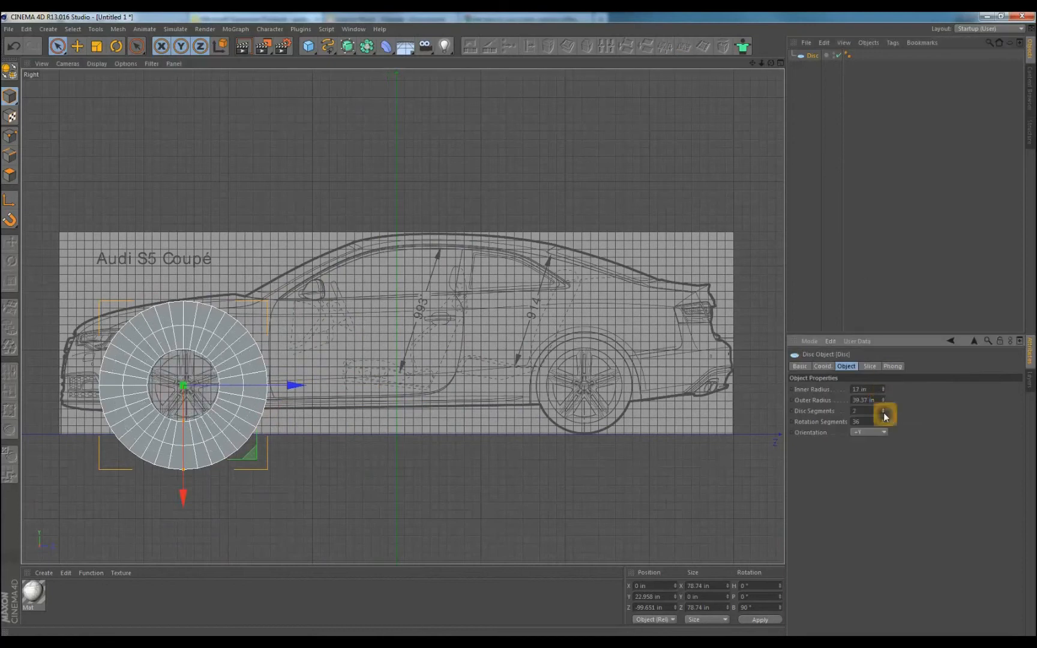
click(883, 411)
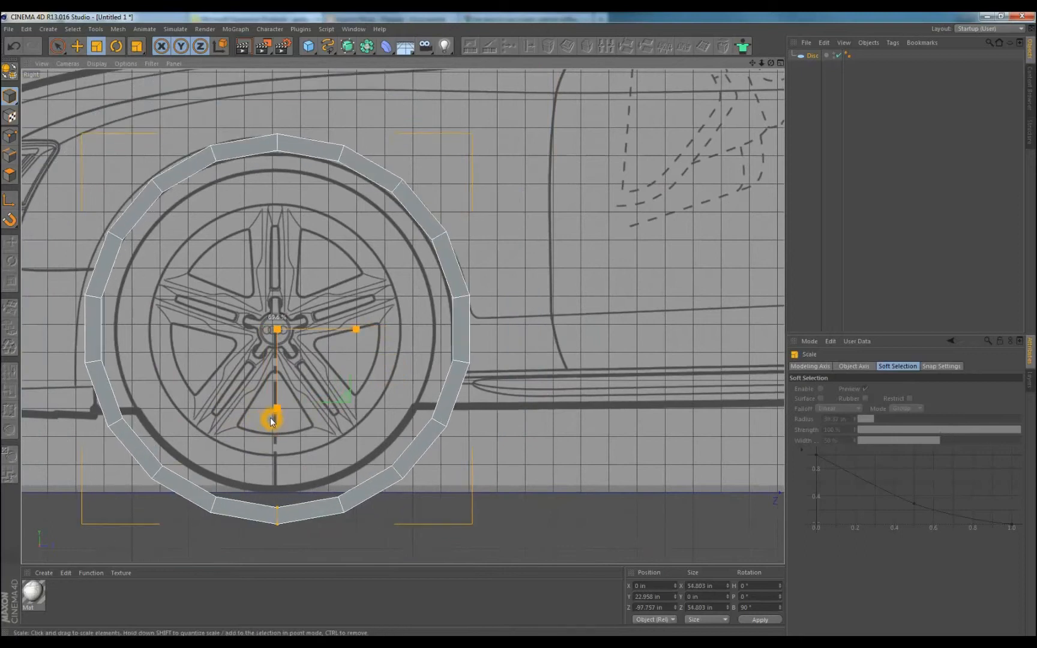
click(96, 63)
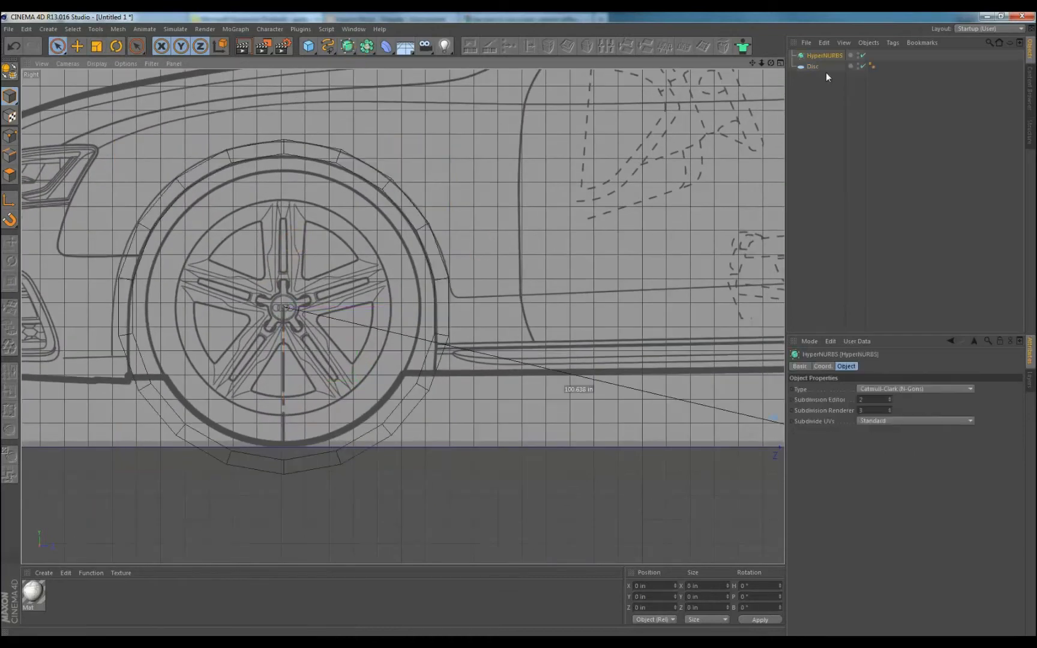
- Switch the viewport to Wireframe display and loop-select the edges around the wheel ring
click(96, 63)
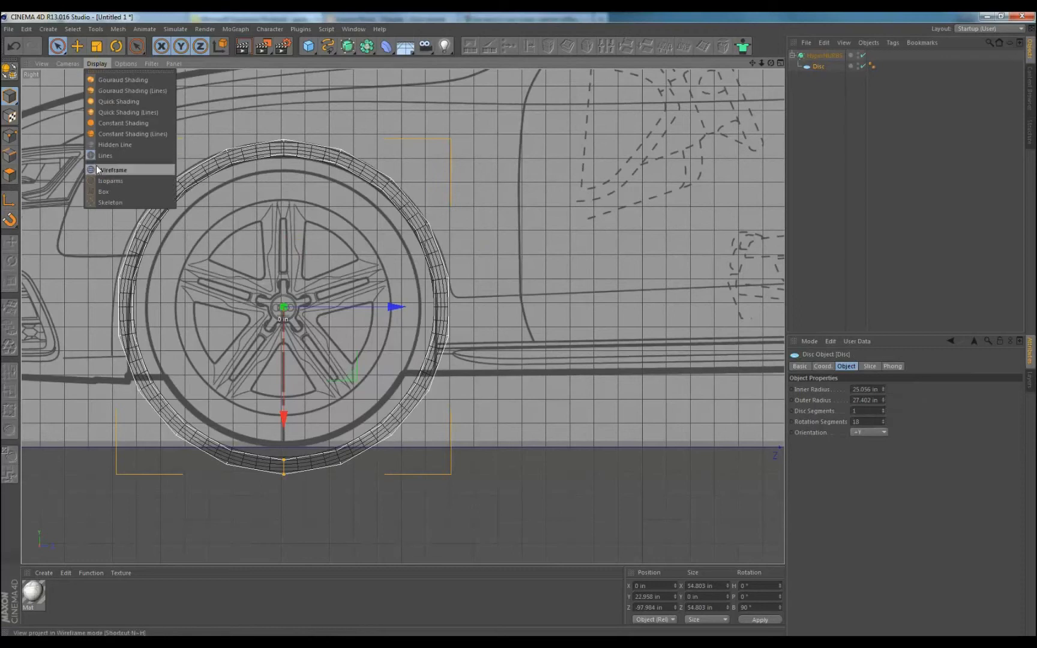
click(122, 80)
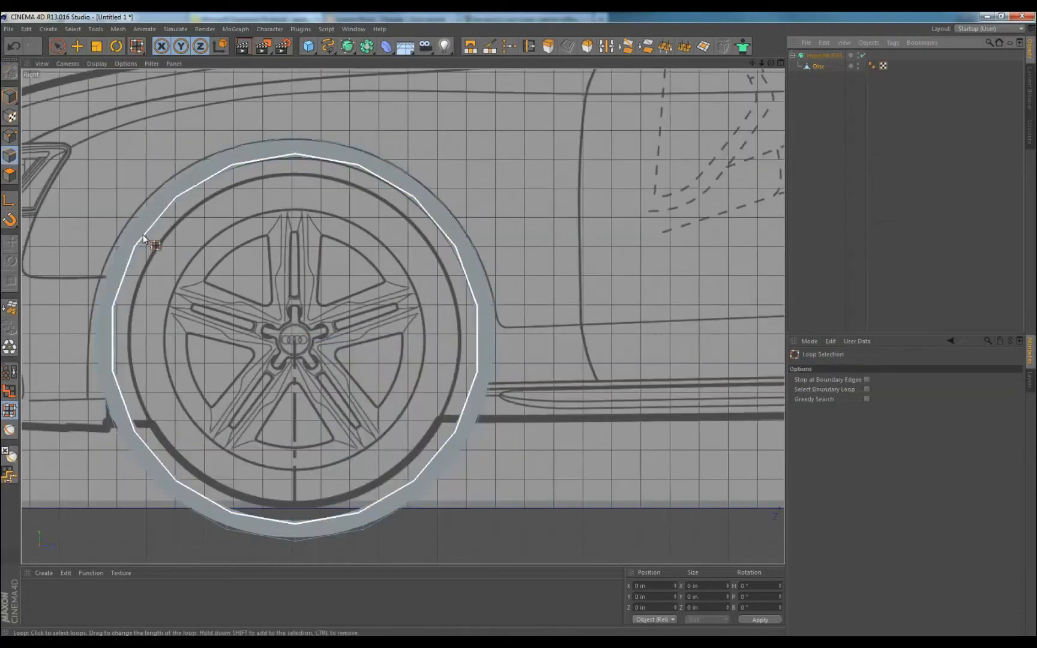
click(96, 46)
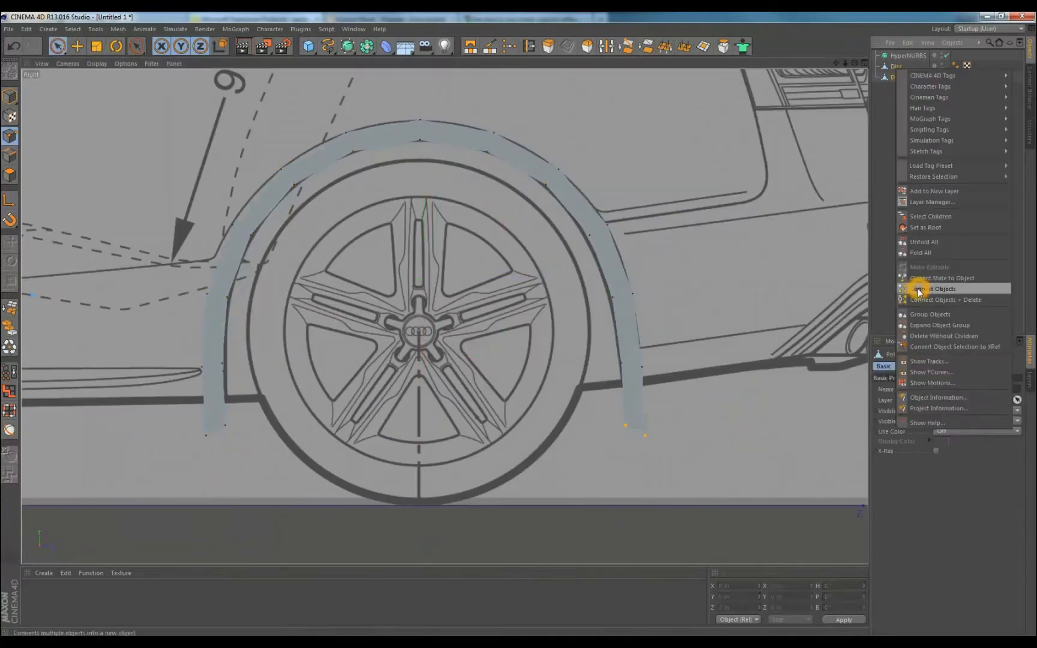
- Merge the arch strips into one object and slide their points along the blueprint wheel arches
click(935, 289)
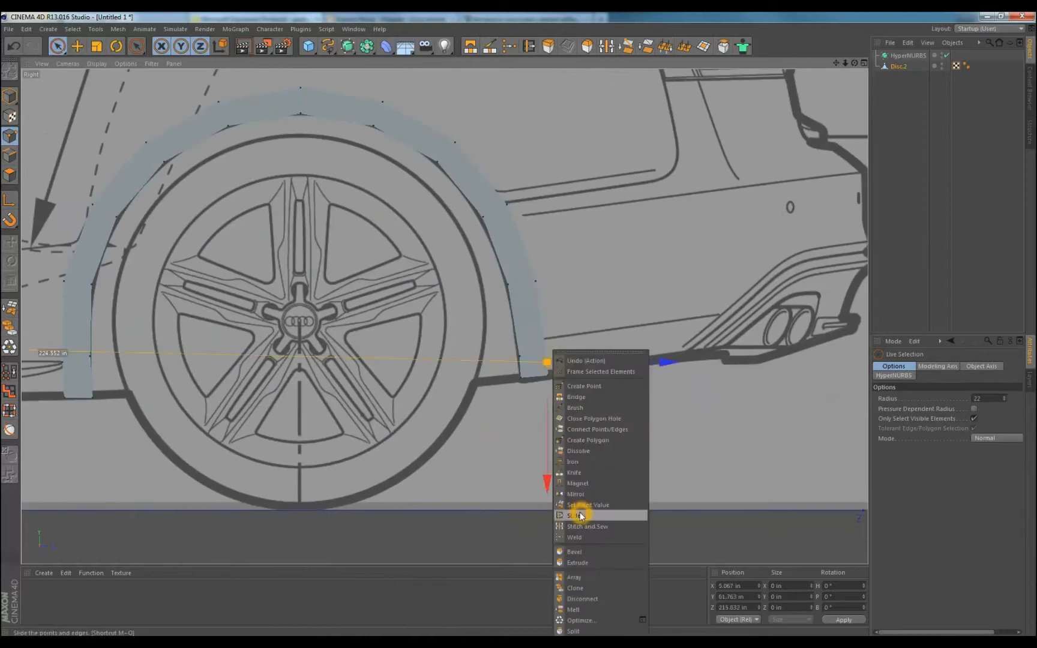
click(572, 515)
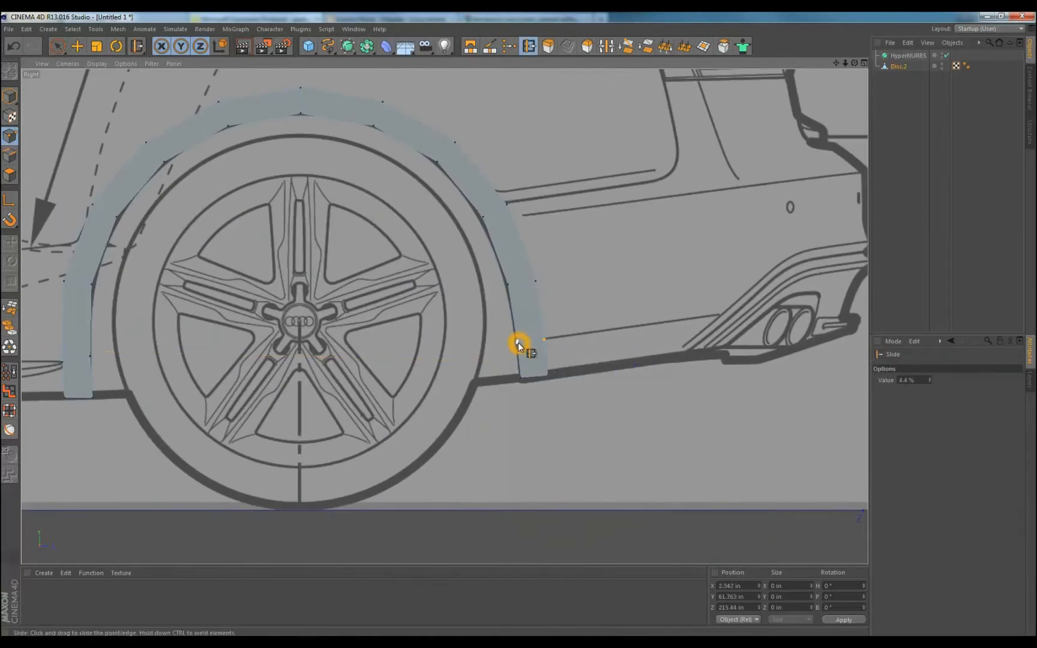
drag(519, 344, 489, 257)
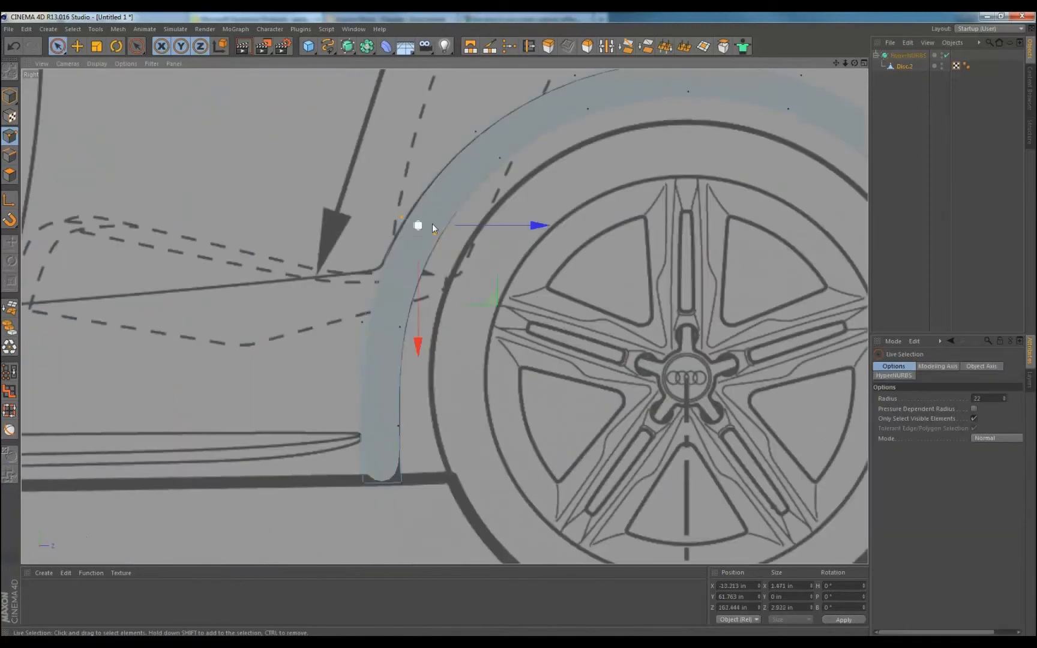
click(508, 47)
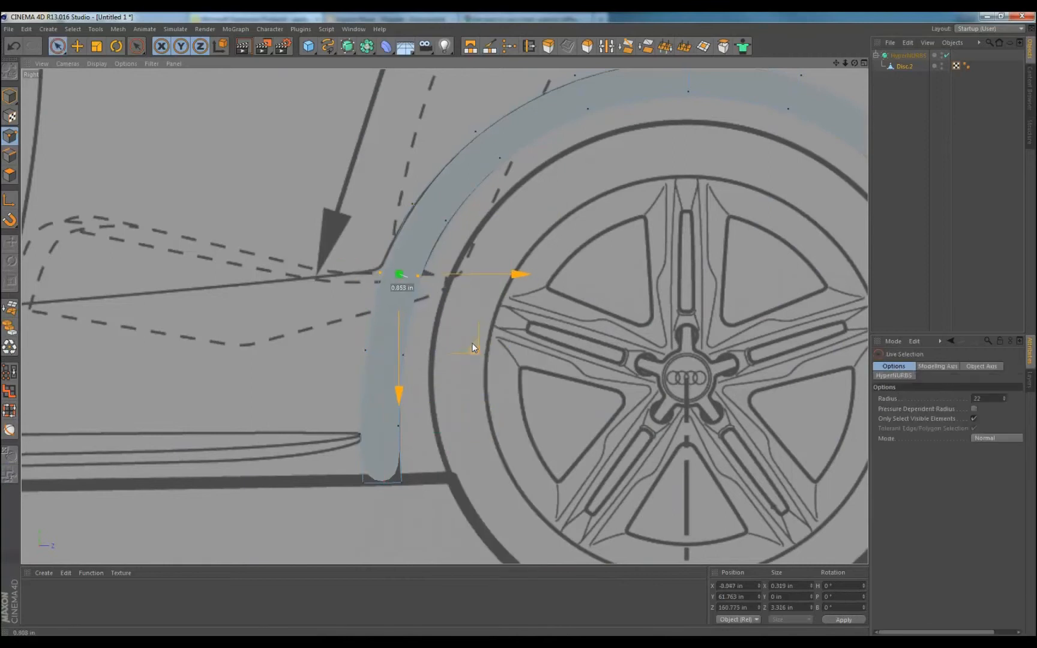
click(900, 66)
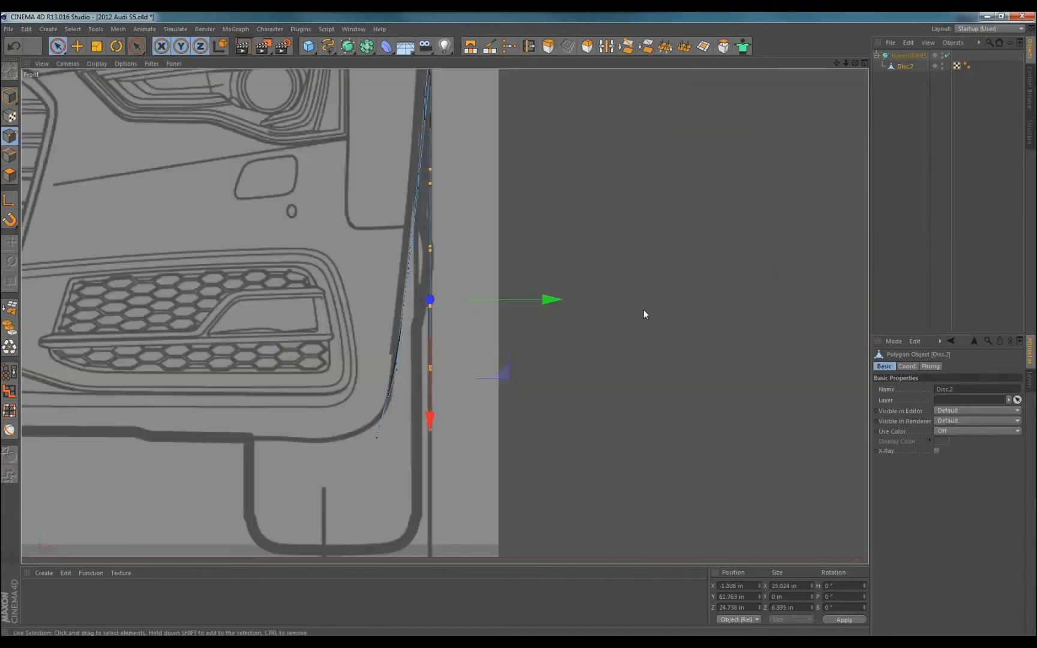
- Move the arch strip points onto the body outline in the top blueprint
drag(548, 299, 512, 433)
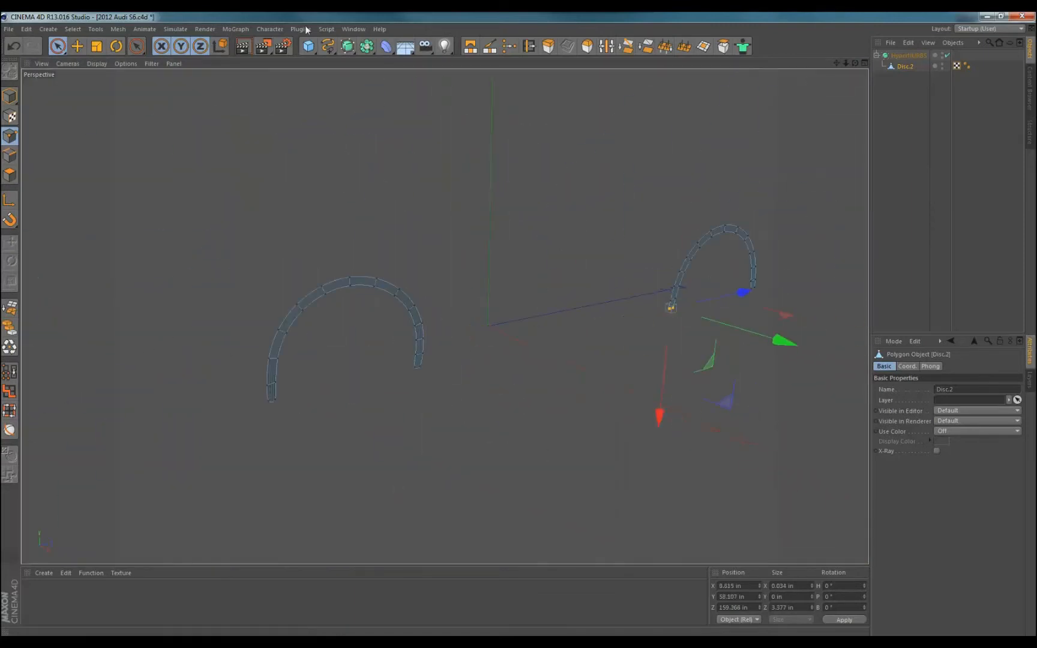
- Bridge the two wheel arches into one panel and fit its points to the side and top blueprints
right_click(288, 294)
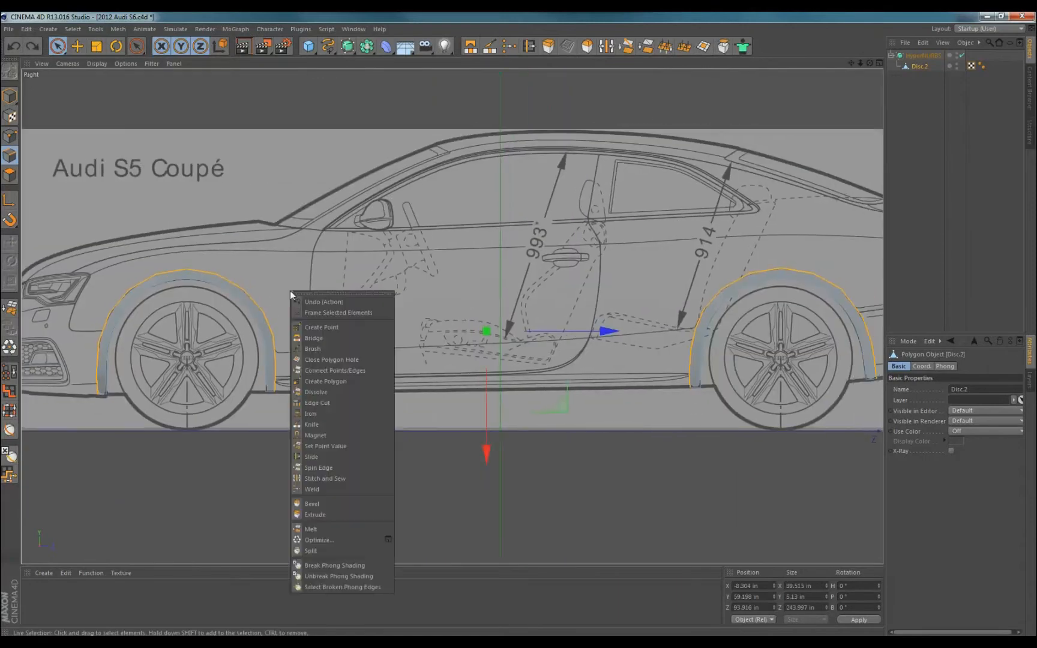
click(315, 514)
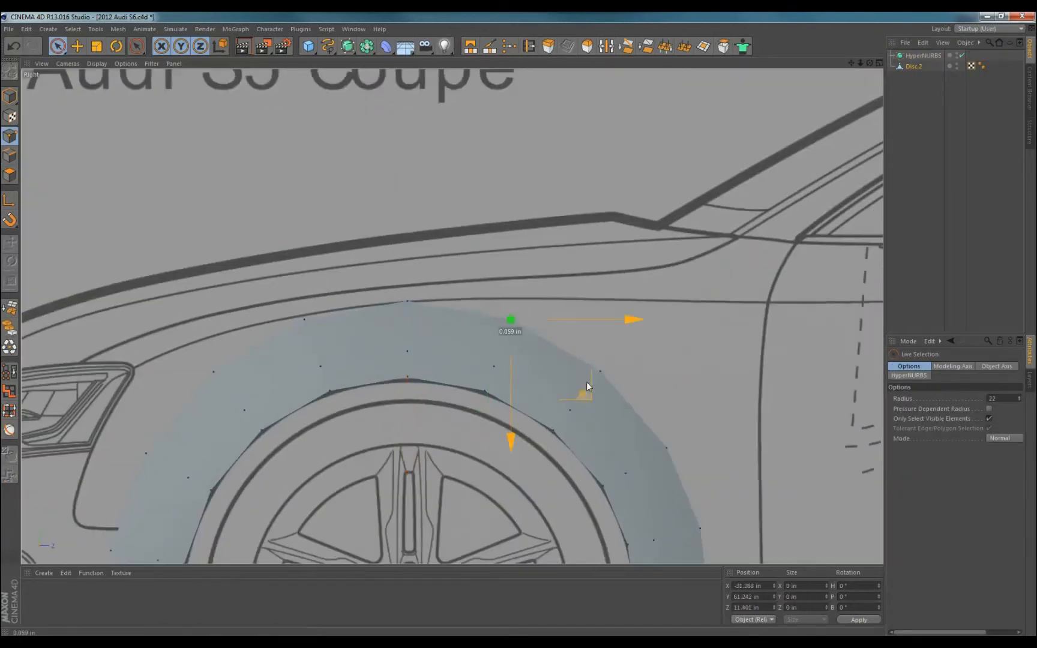
drag(588, 387, 288, 446)
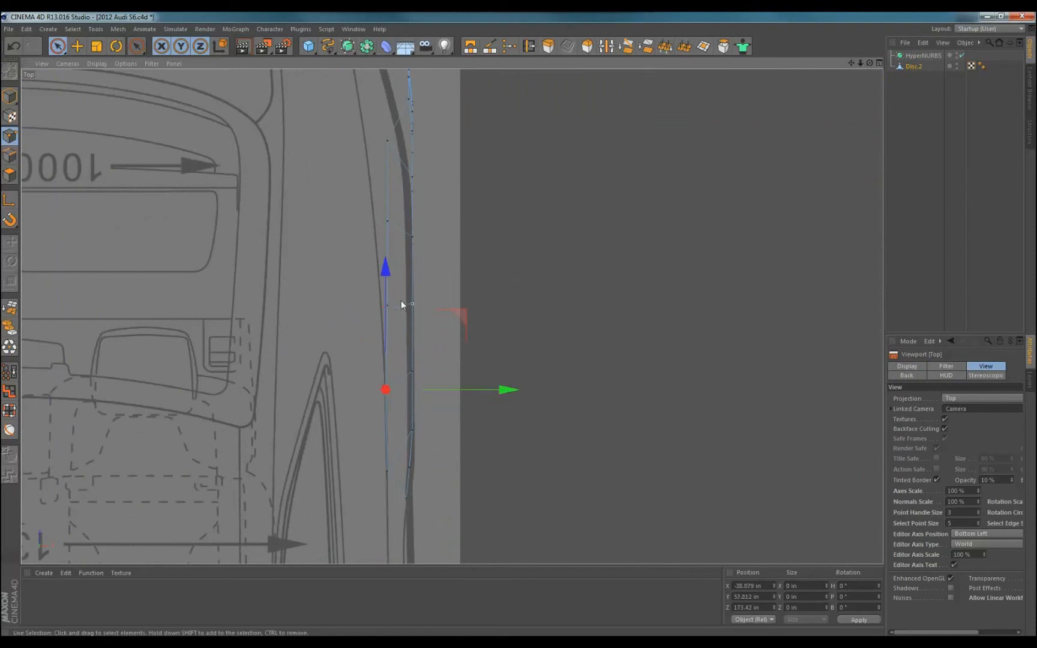
drag(385, 389, 366, 140)
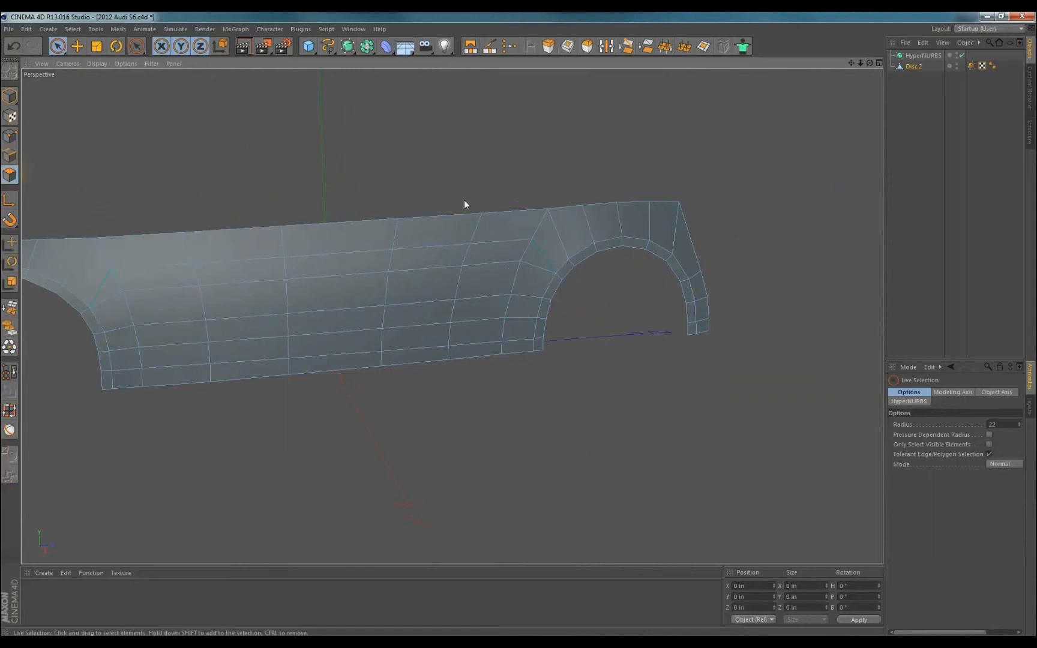
- Cut an extra edge loop above the rear arch with the Knife in Loop mode
click(490, 46)
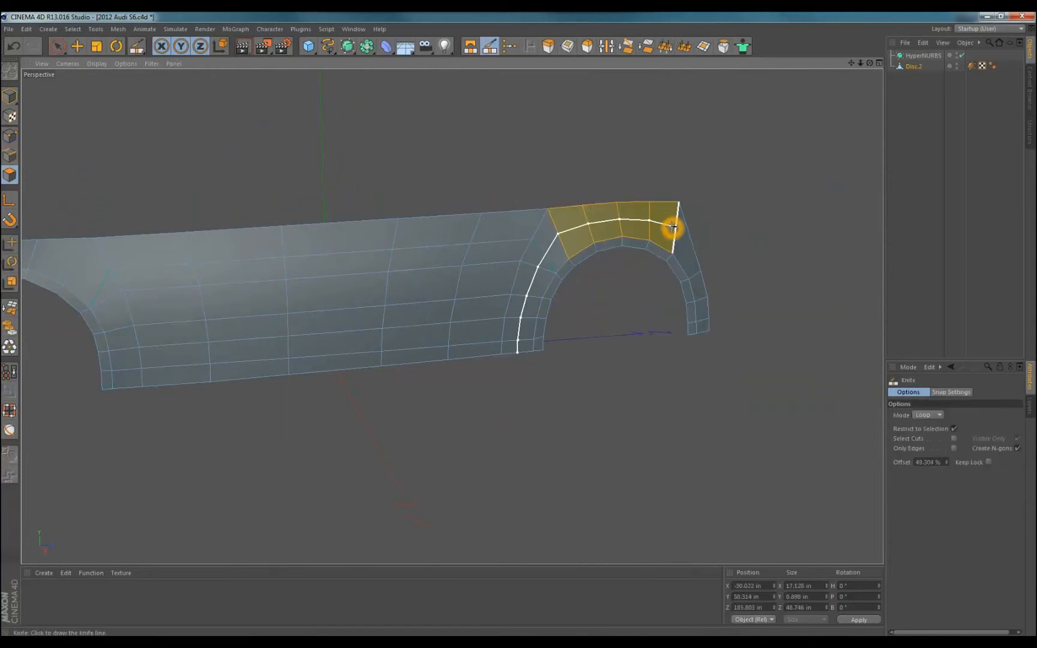
click(925, 414)
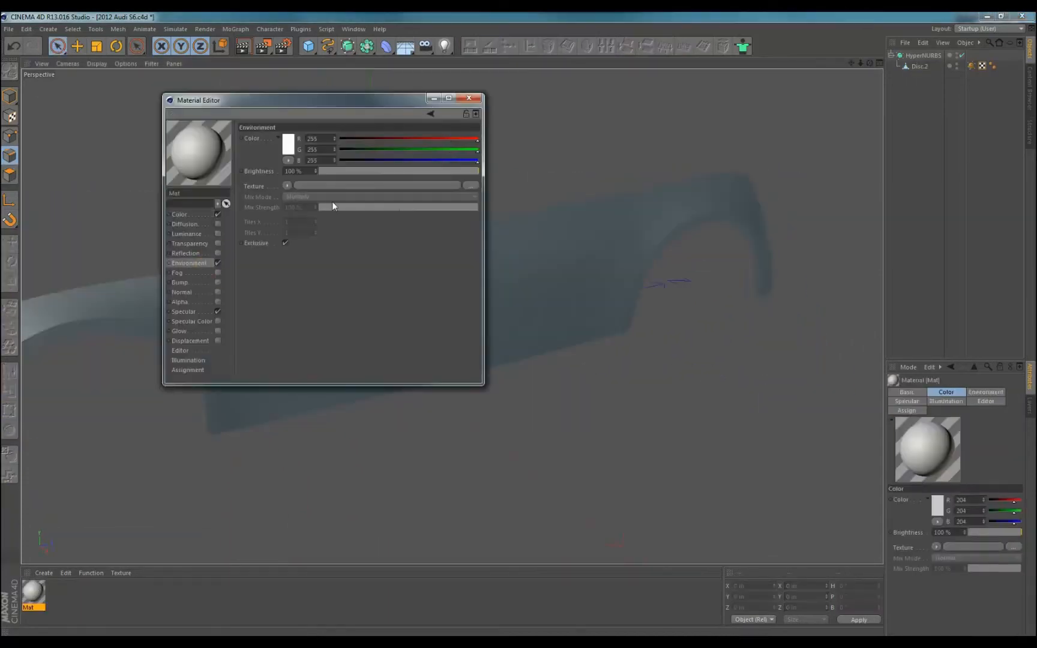
- Set the material colour to dark grey around 97/99/97 and apply it to the side panel
click(179, 213)
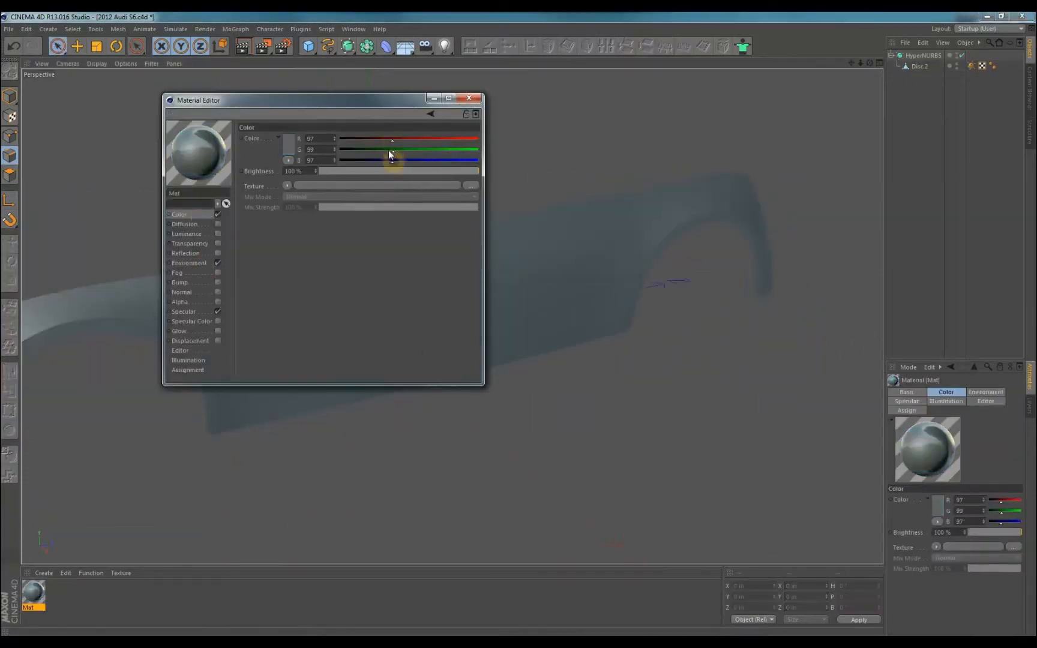
click(470, 99)
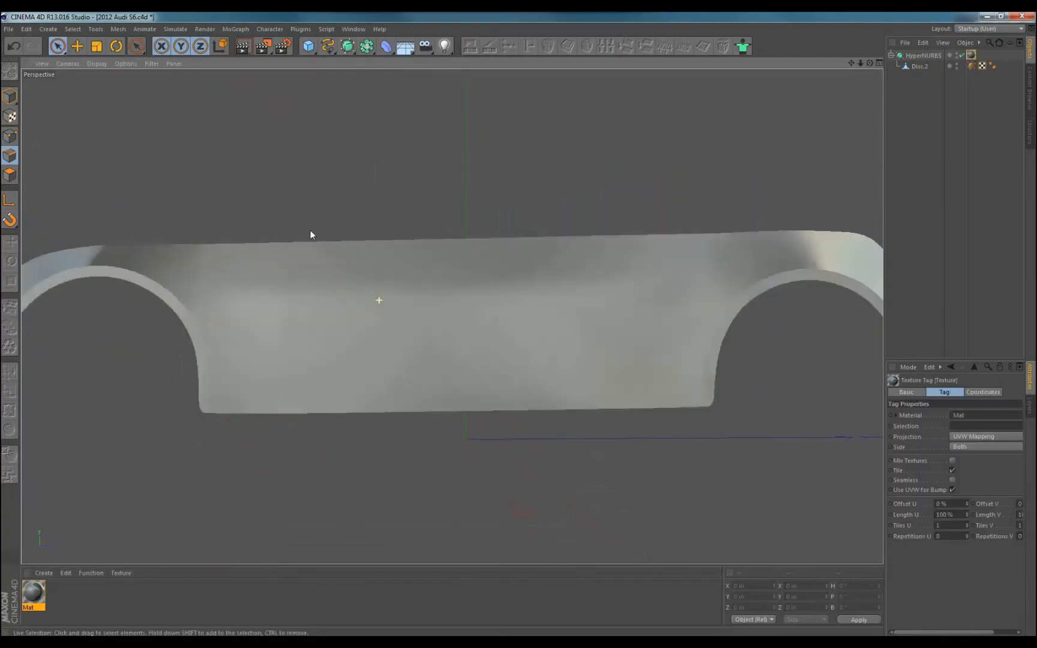
click(915, 66)
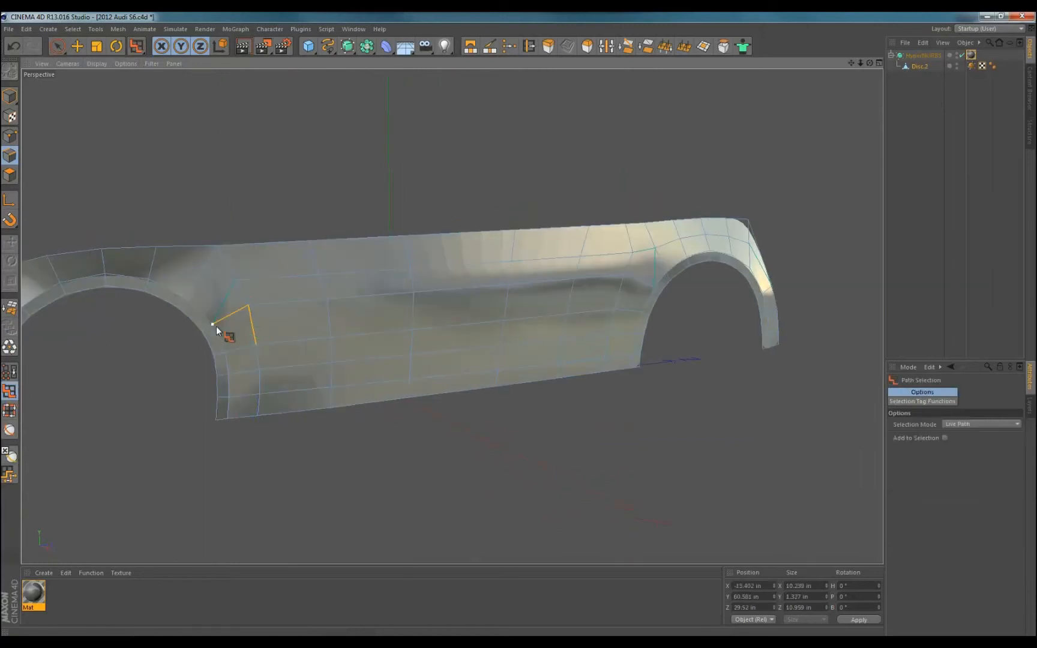
- Select the extra edge loops on the side panel and dissolve them
click(647, 292)
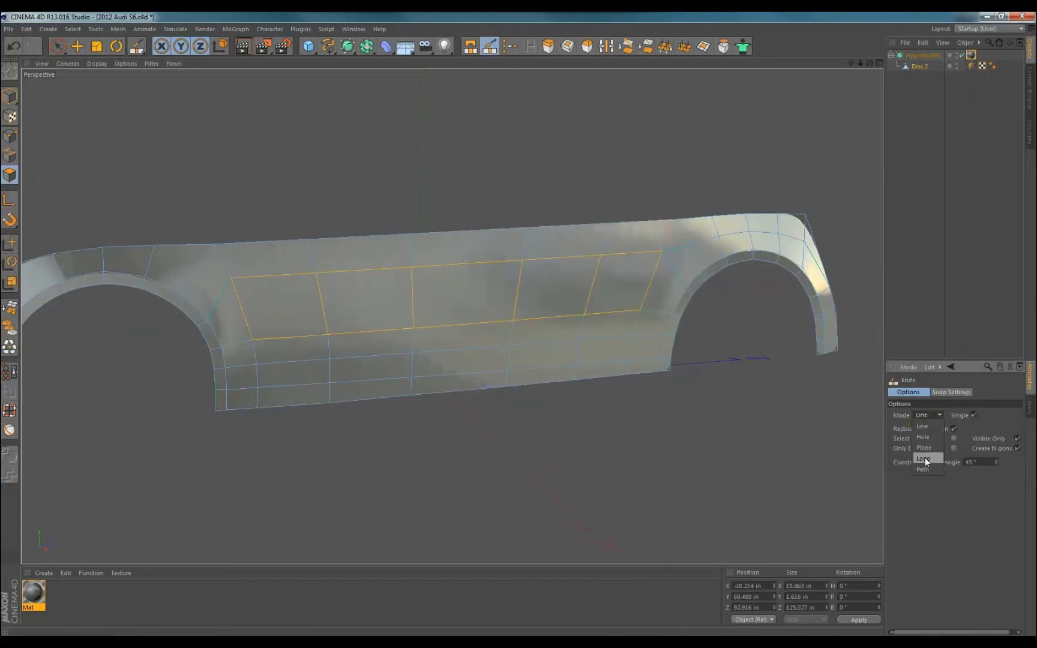
click(923, 458)
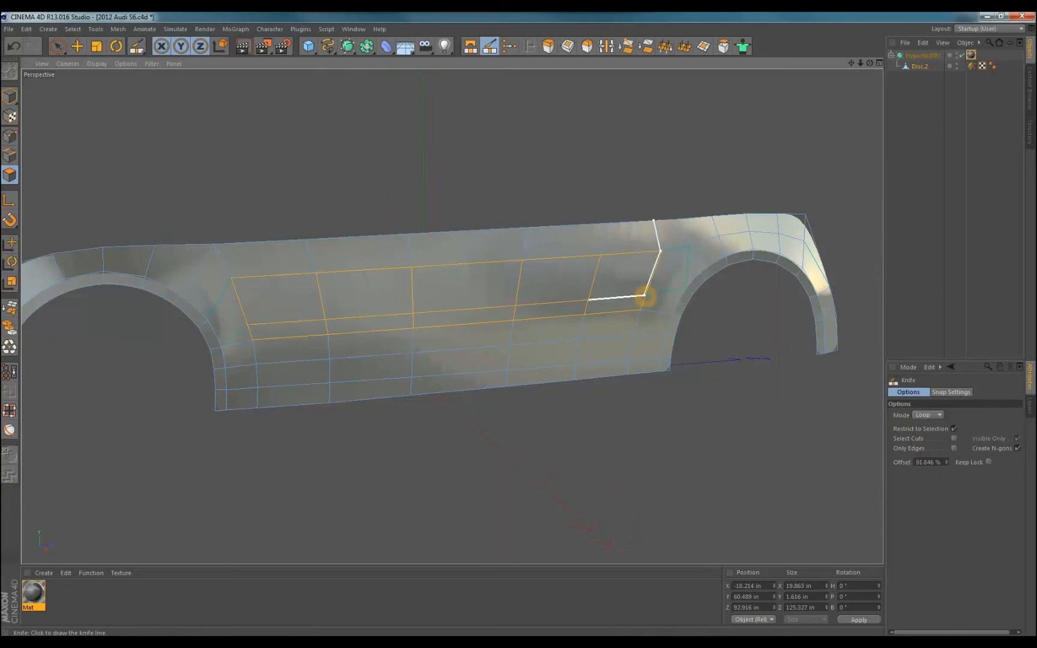
right_click(641, 297)
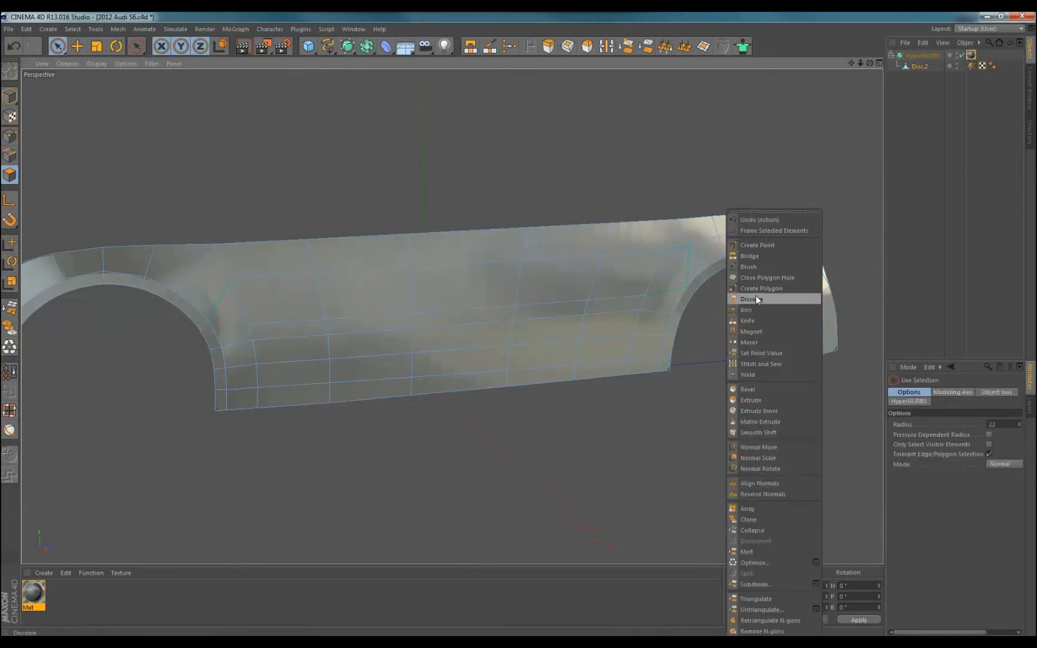
click(748, 321)
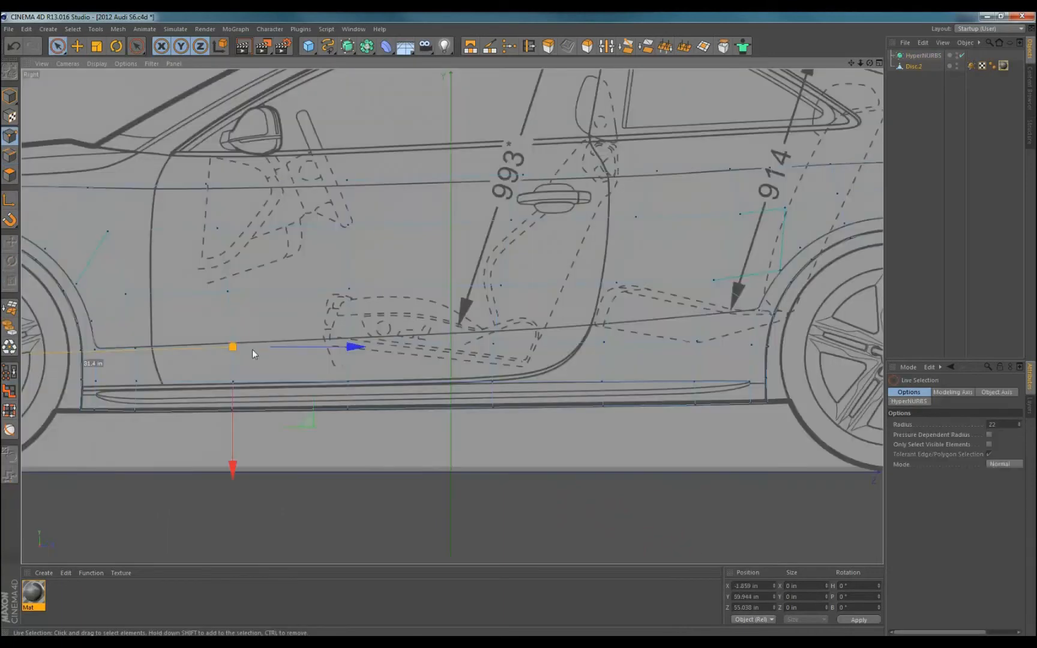
- Move and slide side-panel points onto the sill and door lines of the side blueprint
drag(232, 347, 231, 458)
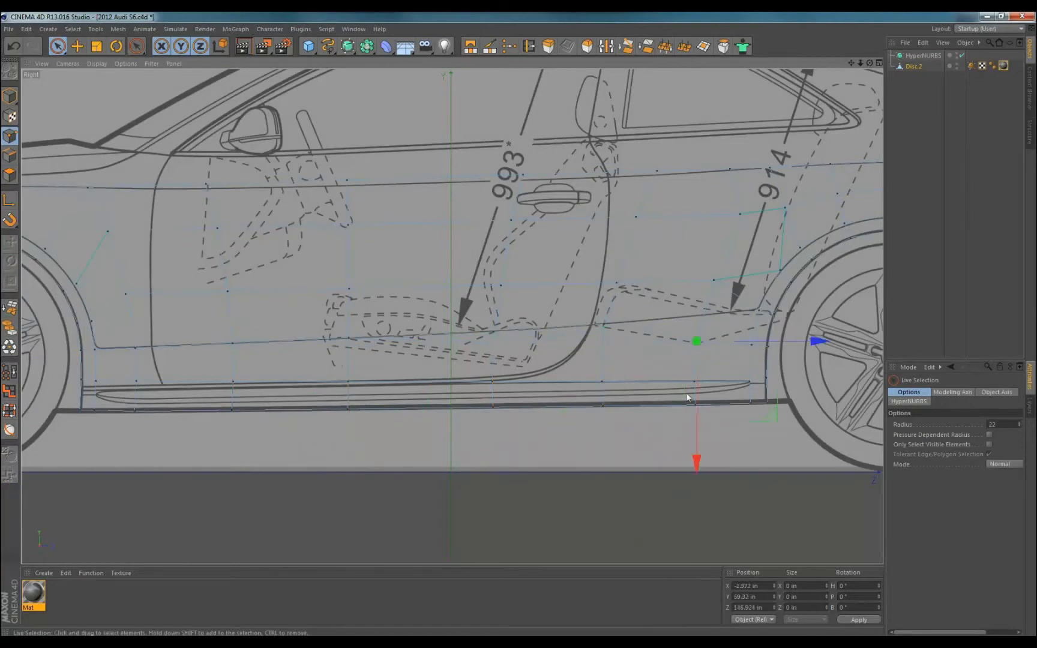
click(488, 45)
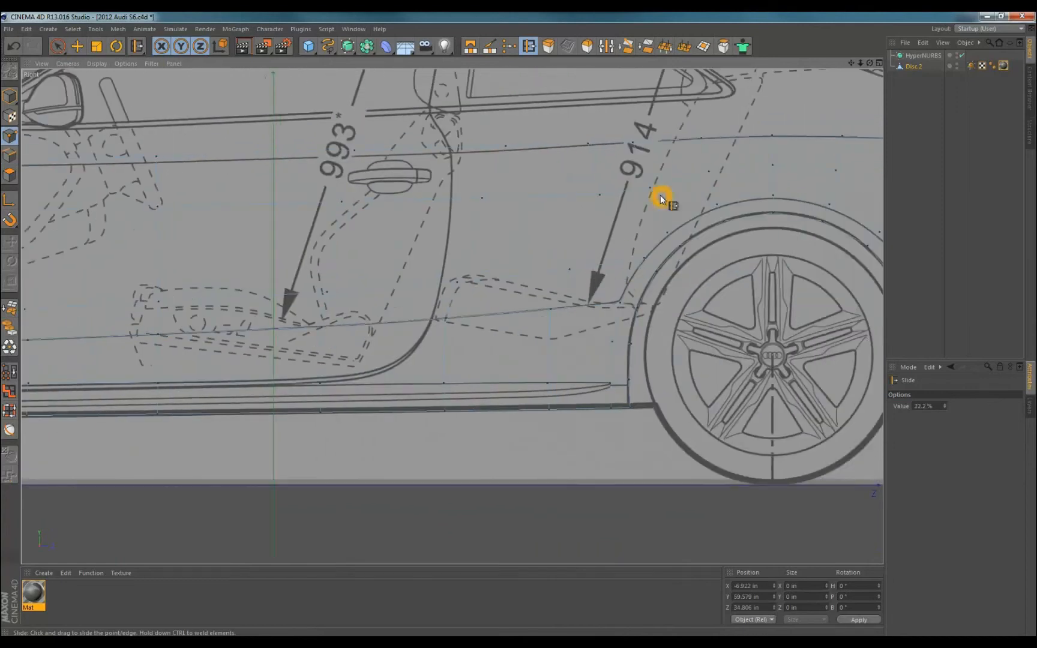
click(444, 46)
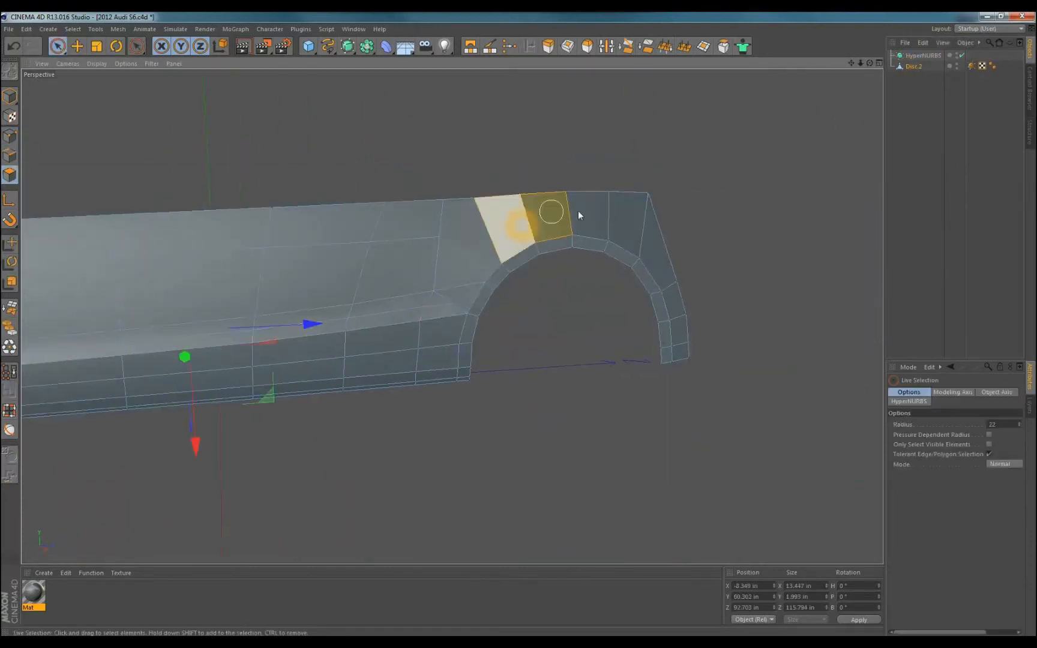
- Apply a mesh command to the faces just above the rear wheel arch
right_click(578, 214)
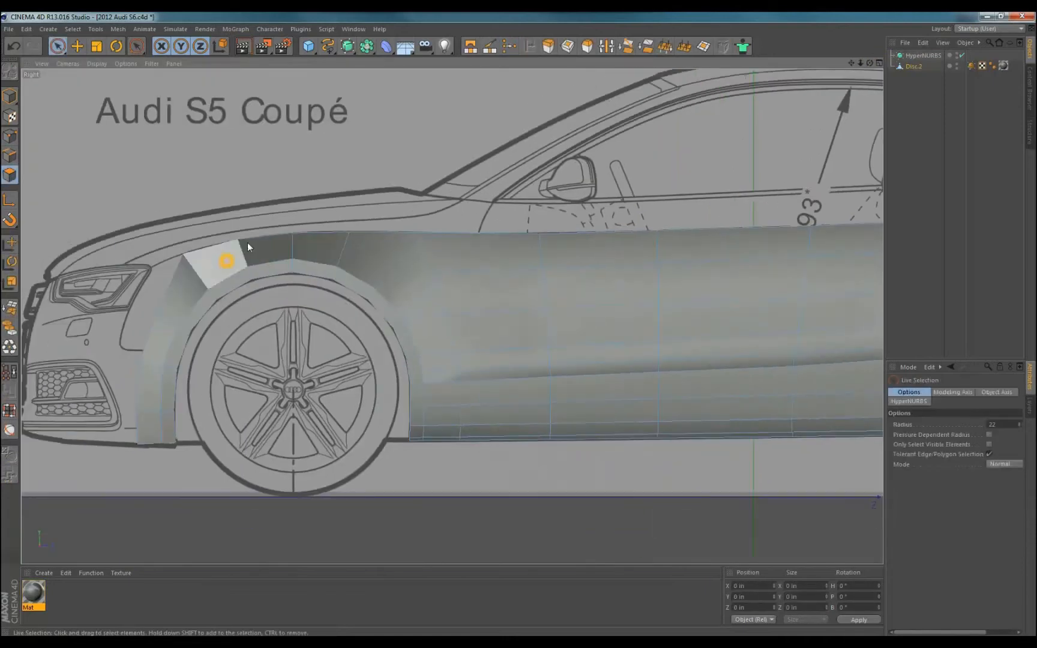
- Adjust the faces above the front wheel arch to follow the blueprint outline
click(489, 46)
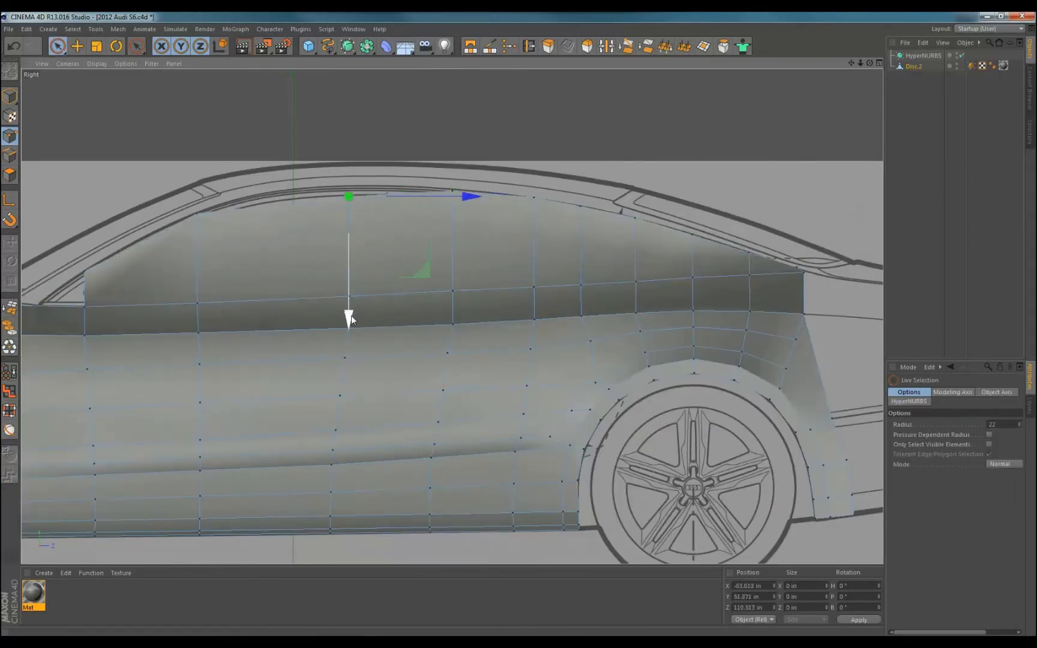
- Raise the upper rows of side-mesh points onto the blueprint roofline
click(490, 46)
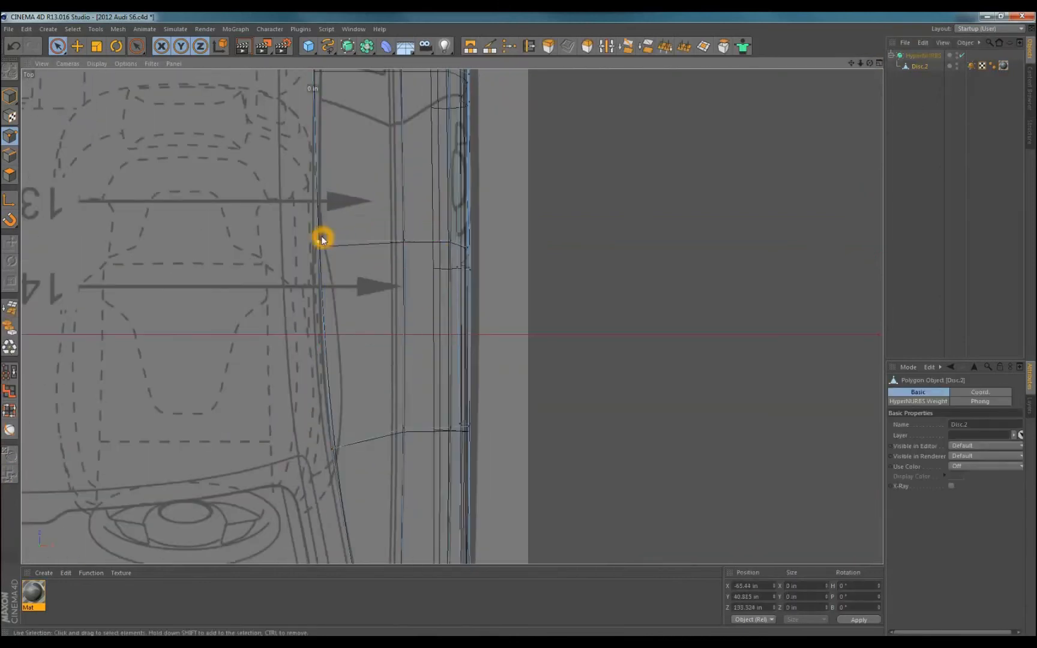
- Align the body's inner edge at X=0 along the centreline in Top view
right_click(322, 239)
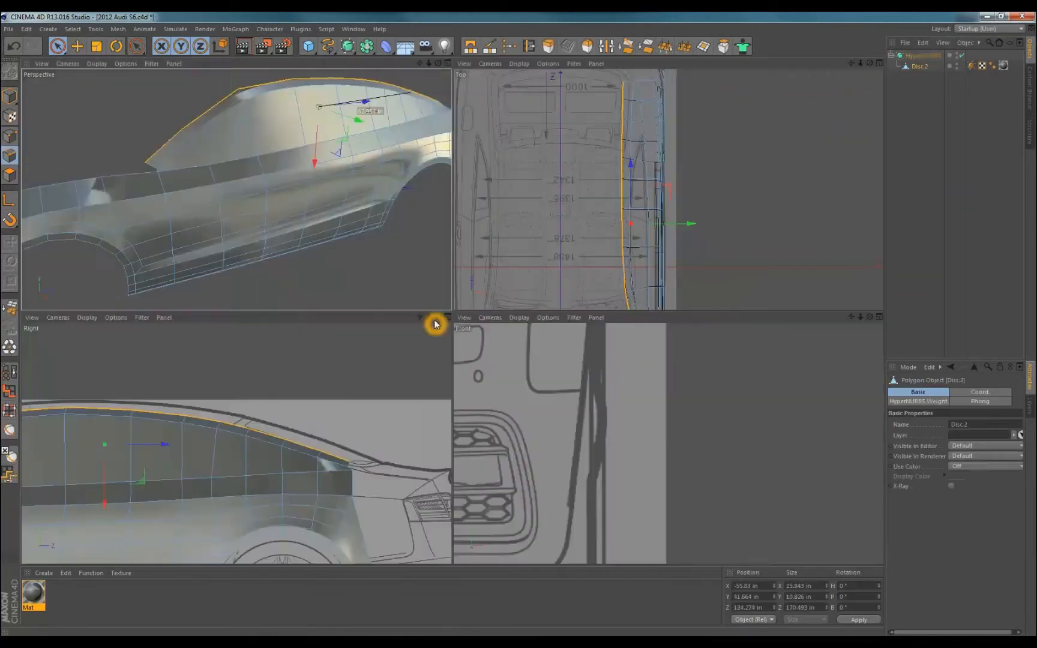
- Mirror the shell with a Symmetry parent and fit the roof edge to the roofline
click(436, 322)
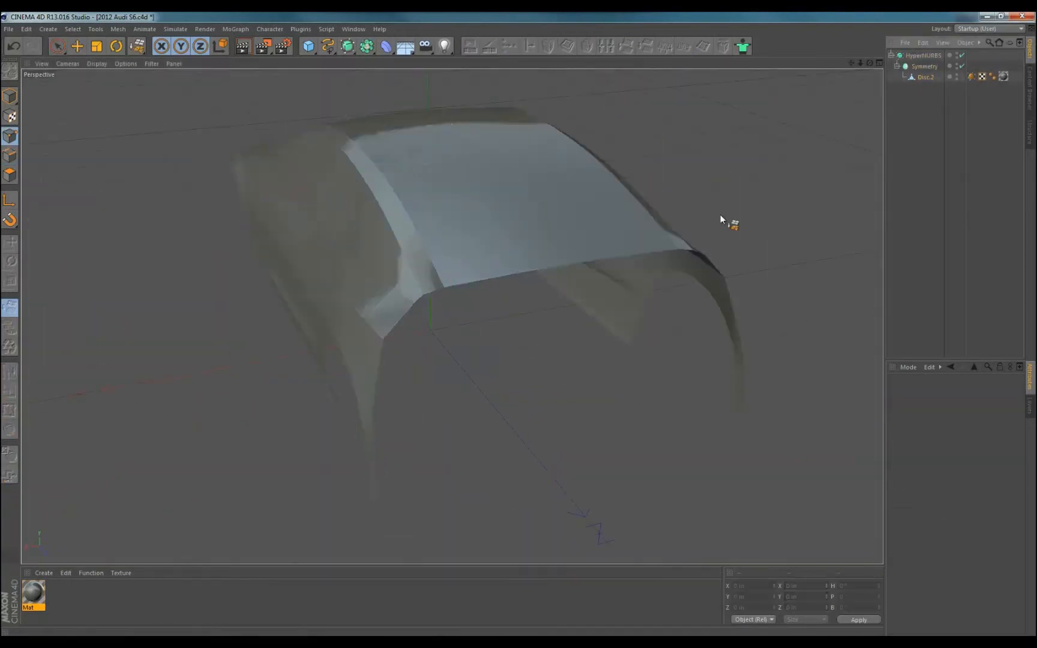
click(877, 318)
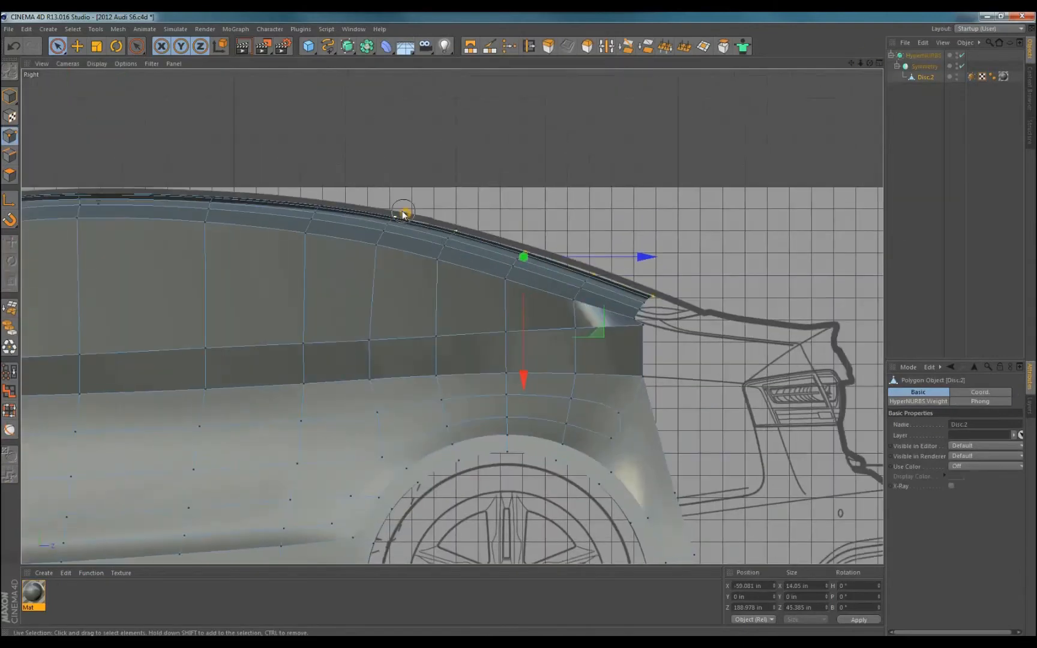
drag(402, 212, 451, 248)
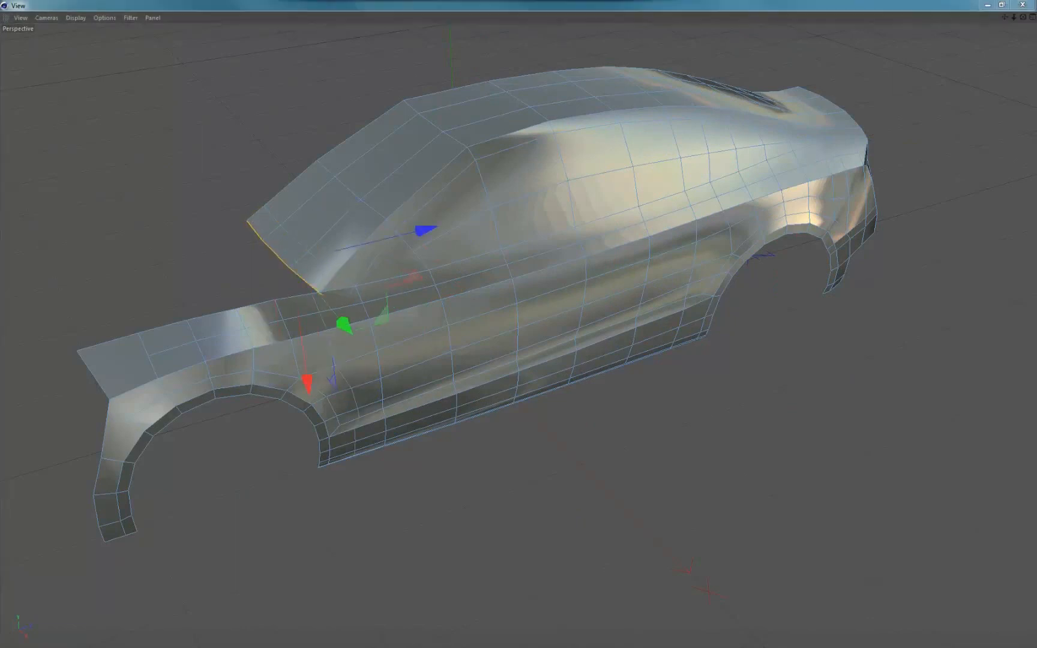
- Span a cowl surface under the windshield between the fenders and refine its points
drag(416, 229, 351, 253)
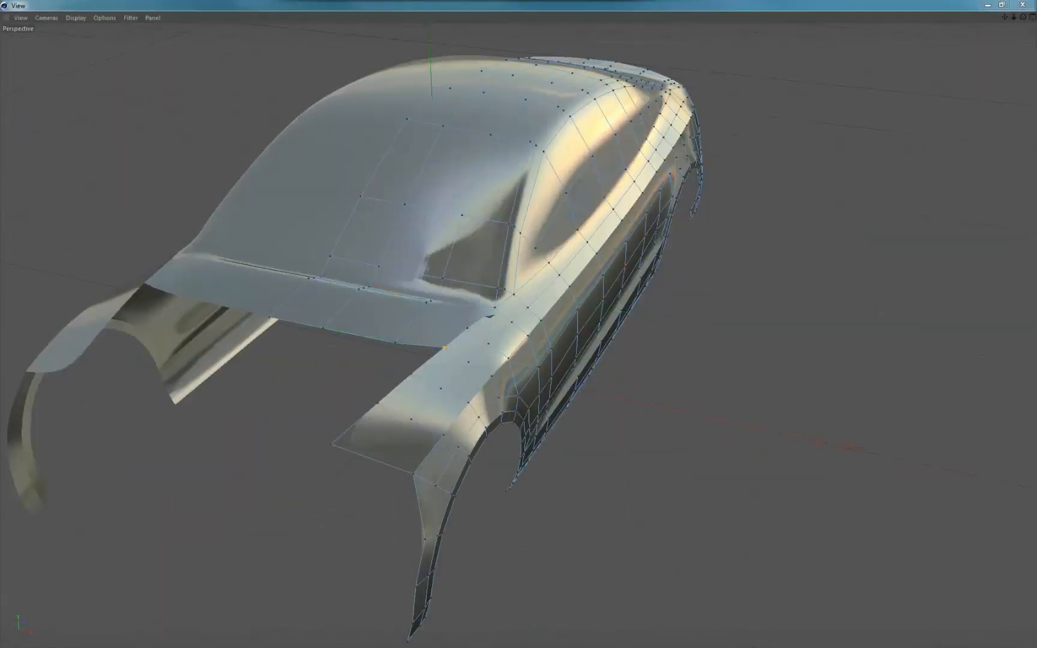
click(446, 350)
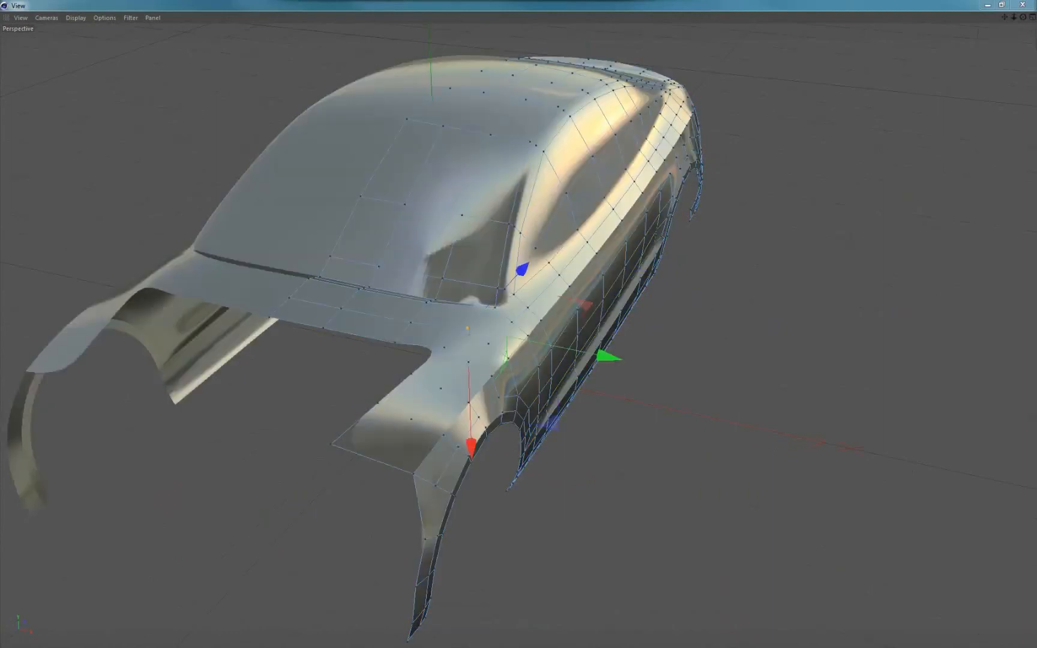